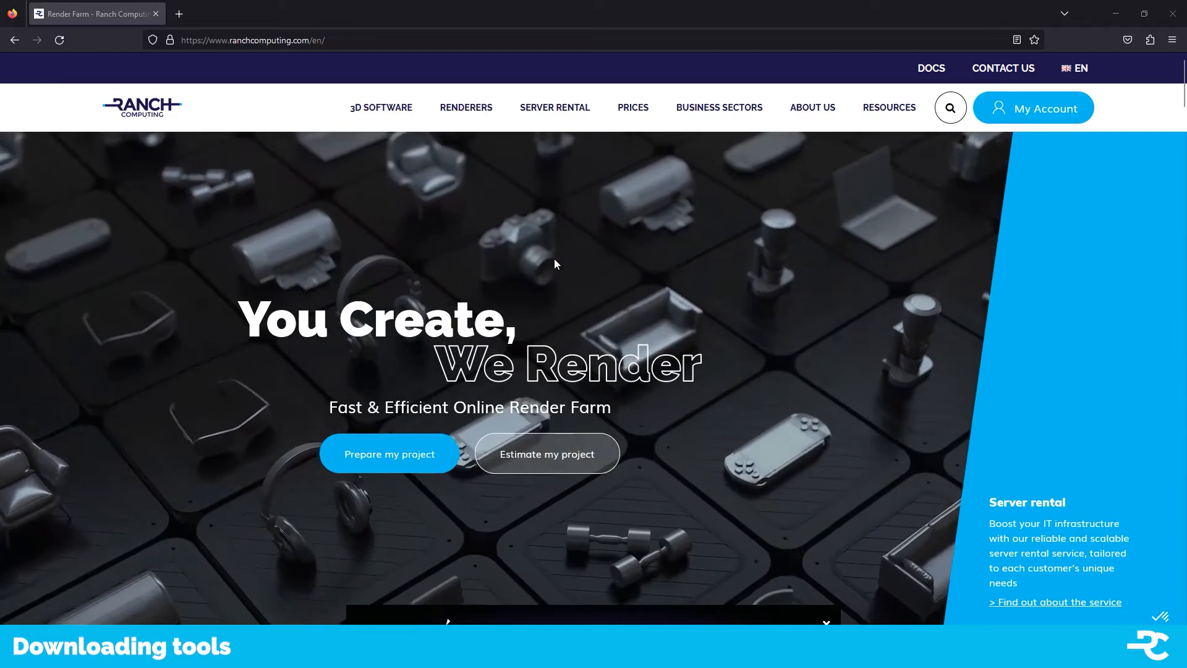
Open the RANCH 'Prepare my project' tools page and scroll through its downloads.
{"action": "left_click", "coordinate": [466, 107]}
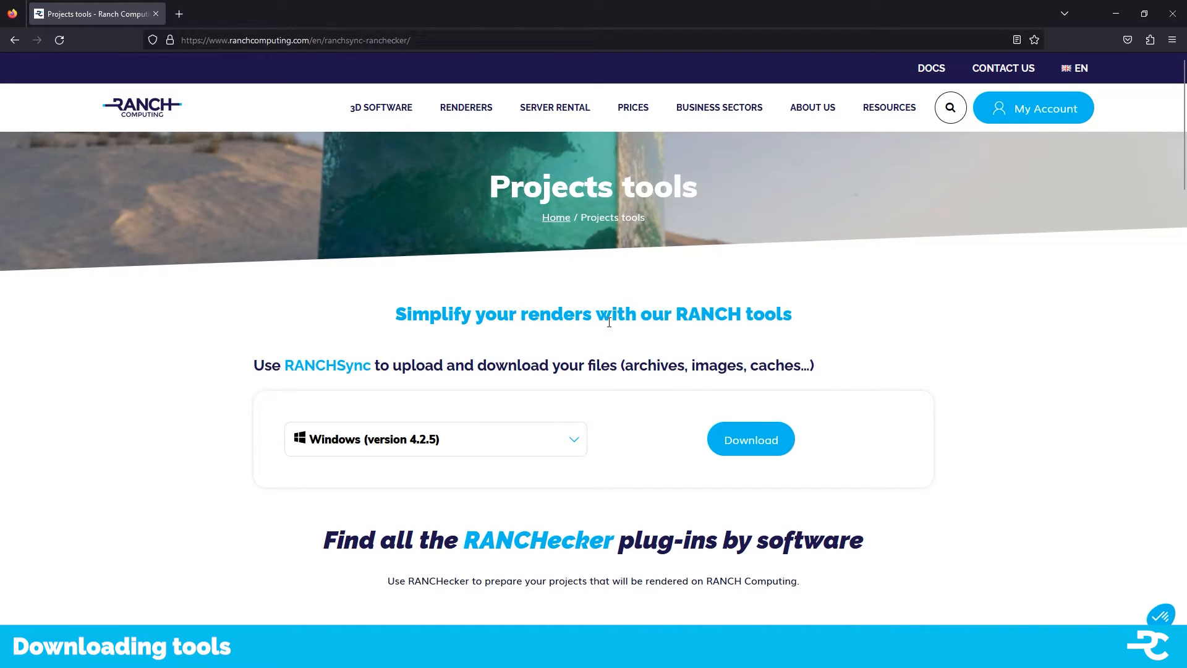
{"action": "scroll", "scroll_direction": "down", "scroll_amount": 3}
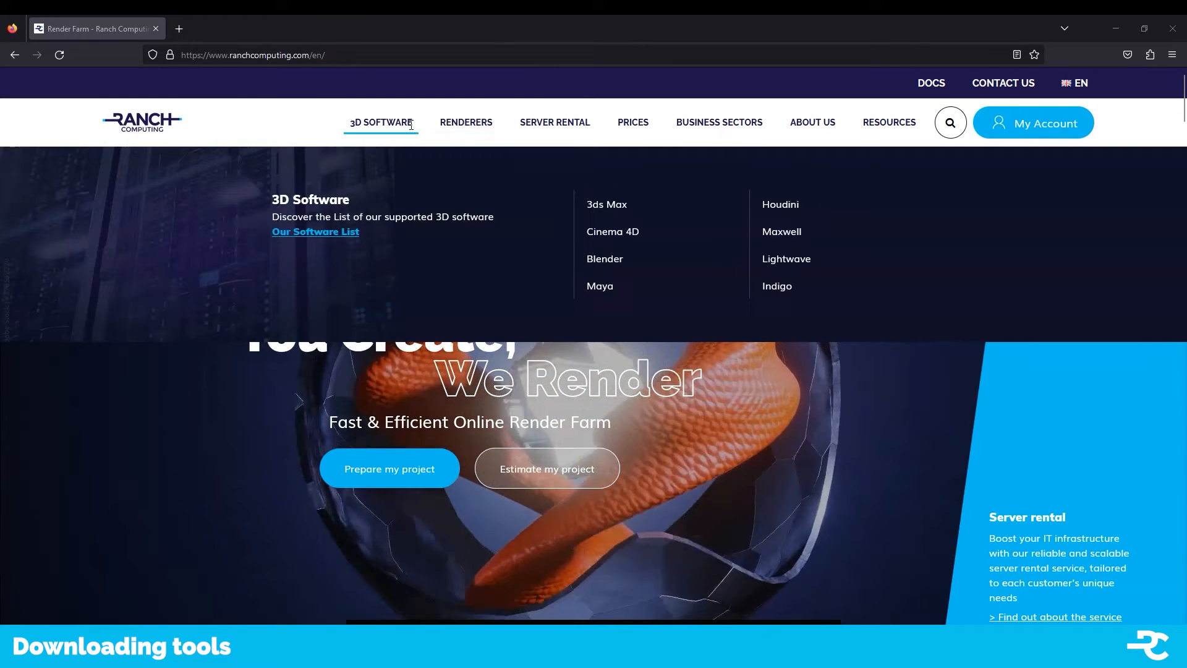
Open the Cinema 4D page and scroll to the 'Simplify your renderings with the Ranch tools' section.
{"action": "left_click", "coordinate": [613, 231]}
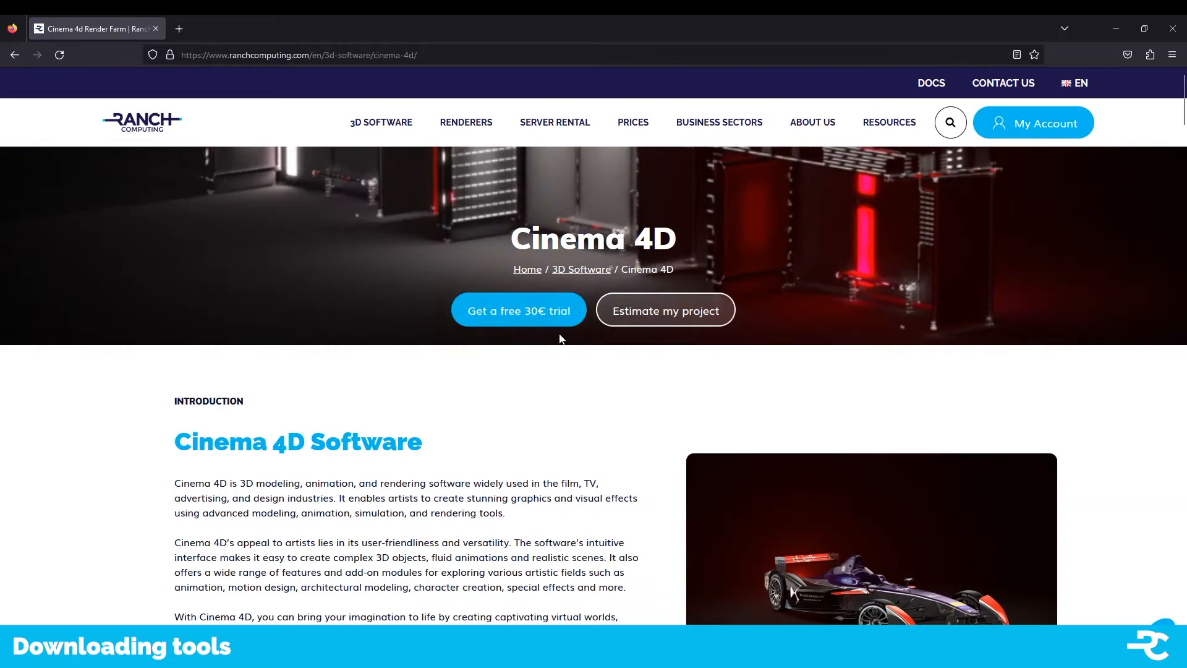
{"action": "scroll", "scroll_direction": "down", "scroll_amount": 3}
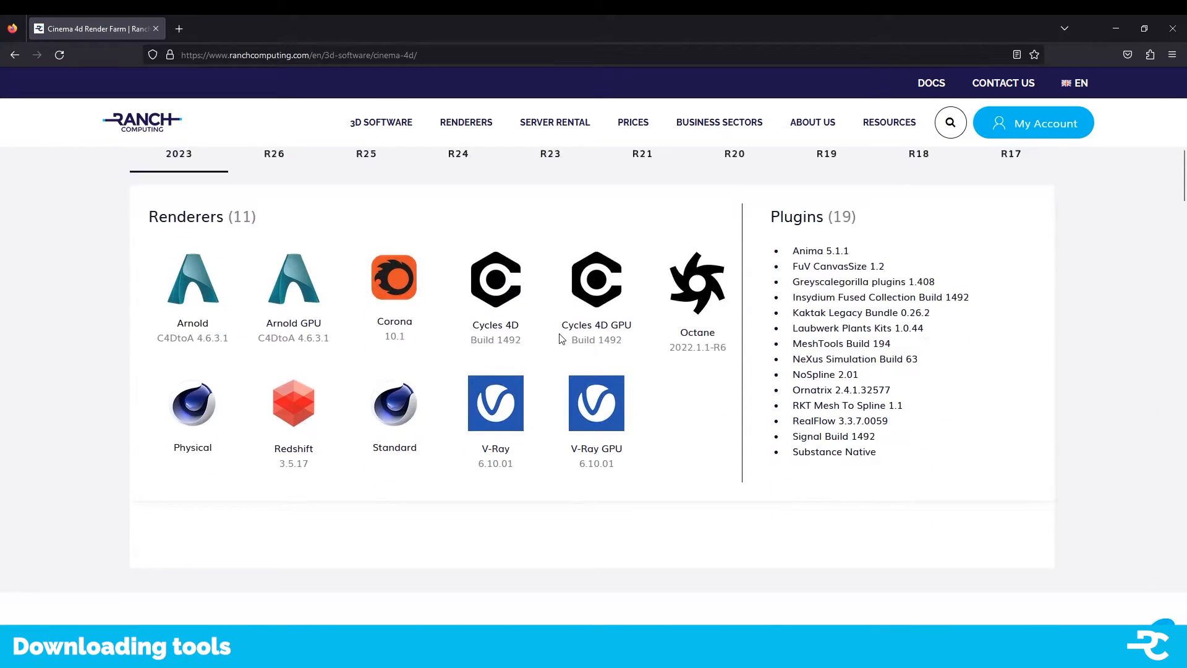
{"action": "scroll", "scroll_direction": "down", "scroll_amount": 3}
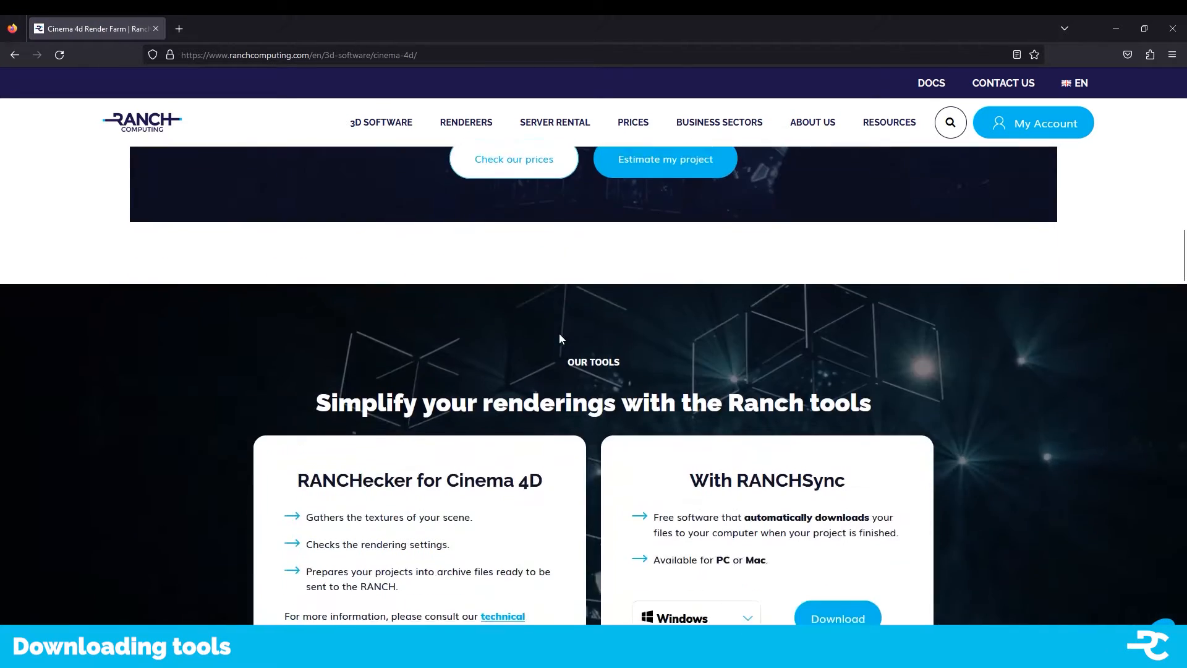
{"action": "scroll", "scroll_direction": "down", "scroll_amount": 3}
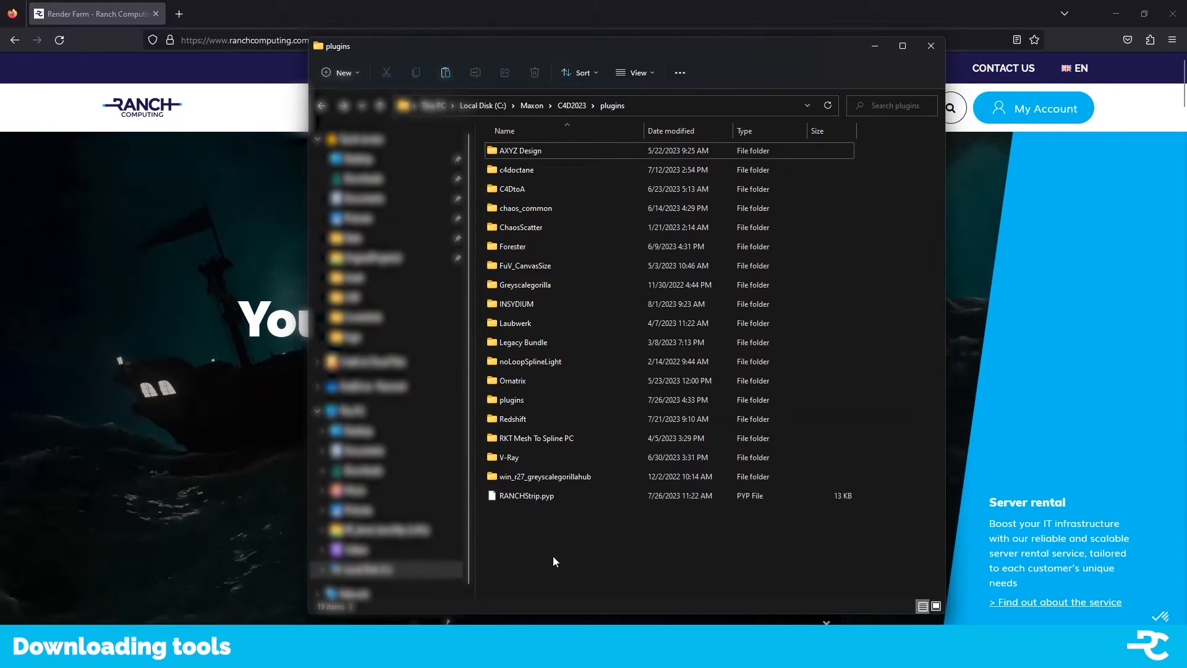
Extract Ranchecker_Cinema4d_2.0.41.zip here so a RANCHecker plugins folder appears.
{"action": "right_click", "coordinate": [537, 515]}
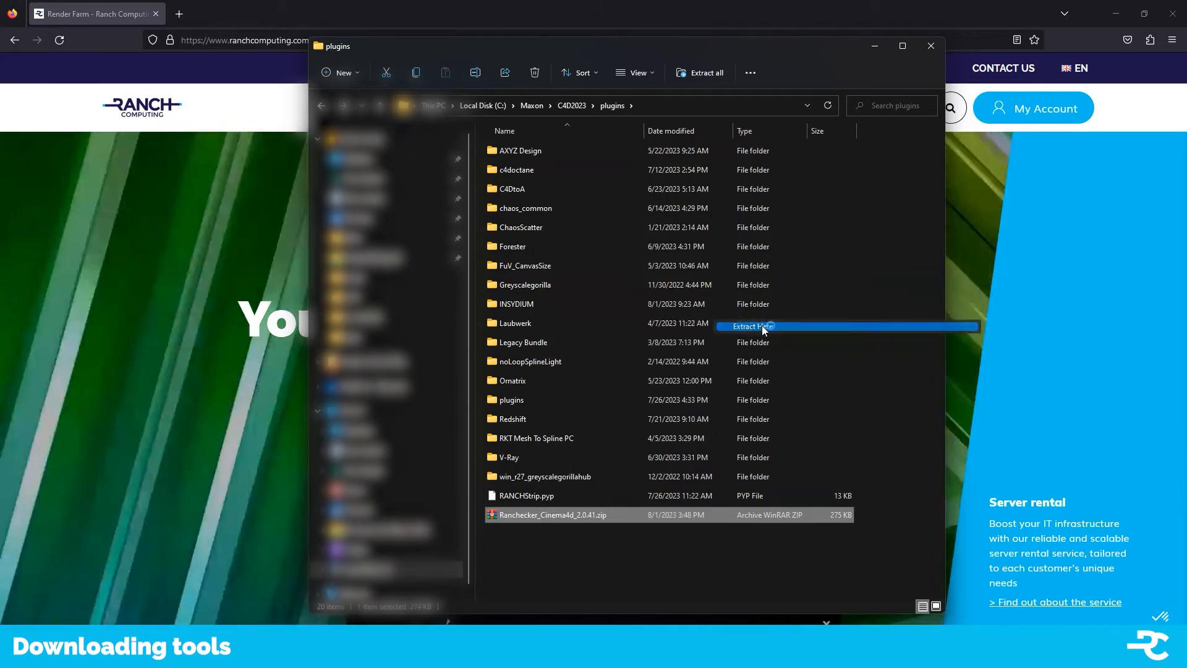
{"action": "left_click", "coordinate": [752, 327]}
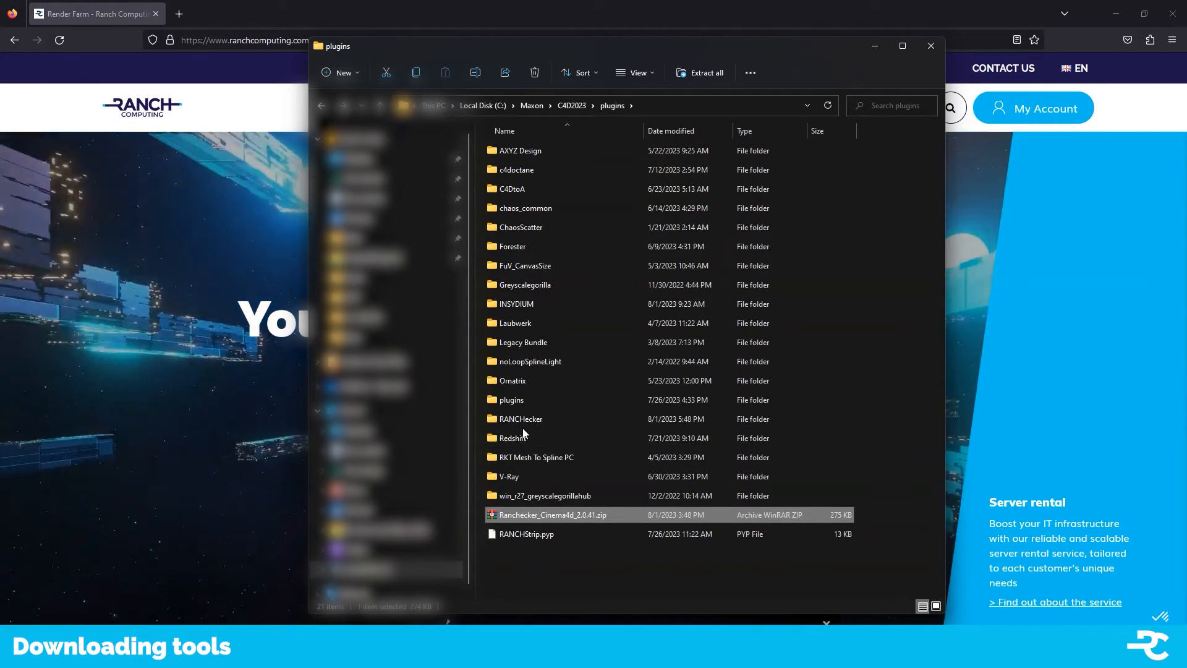
{"action": "left_click", "coordinate": [519, 419]}
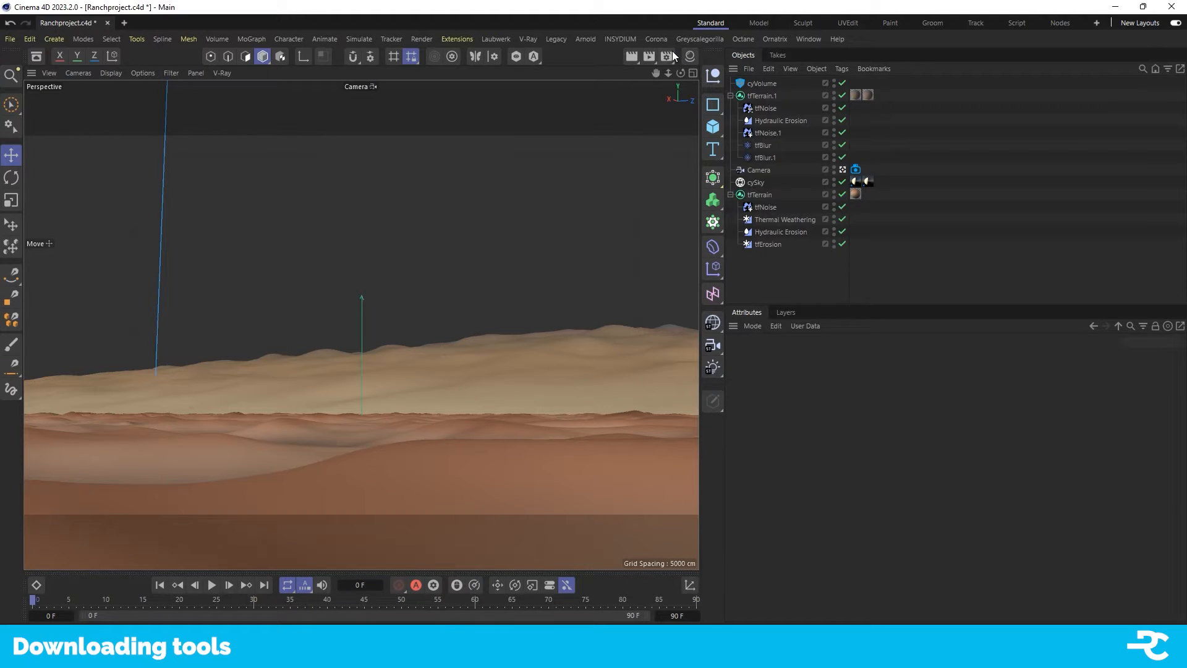
Check render output (2560×1440, frames 0–90) and PNG save settings.
{"action": "left_click", "coordinate": [665, 55]}
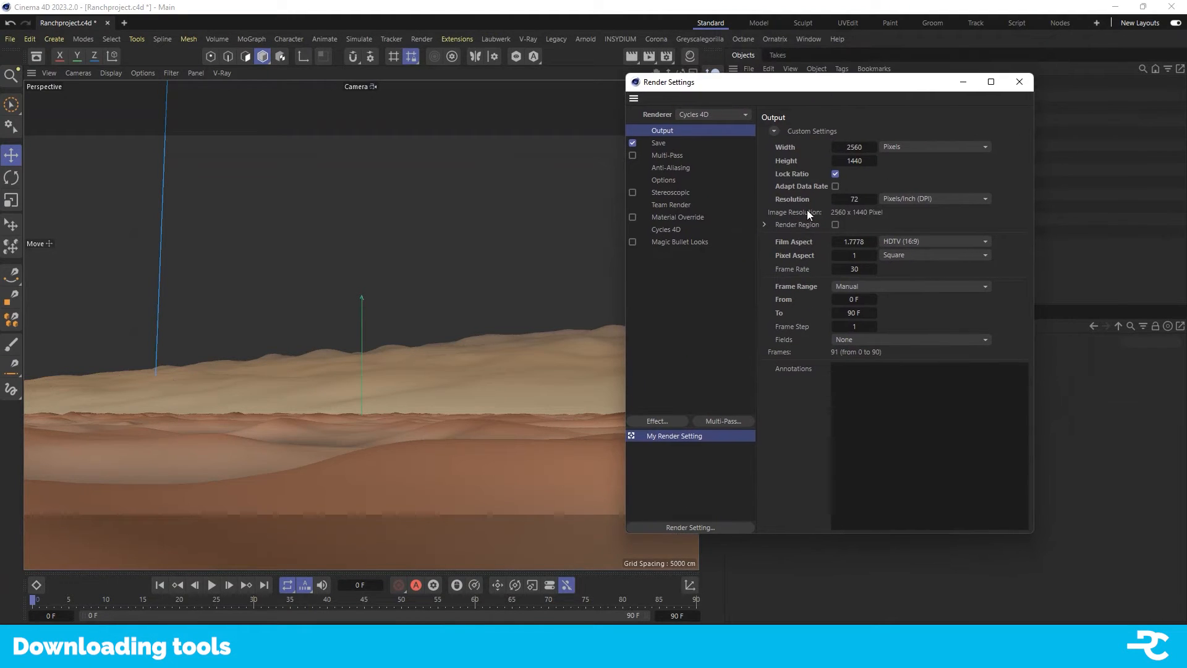
{"action": "left_click", "coordinate": [658, 143]}
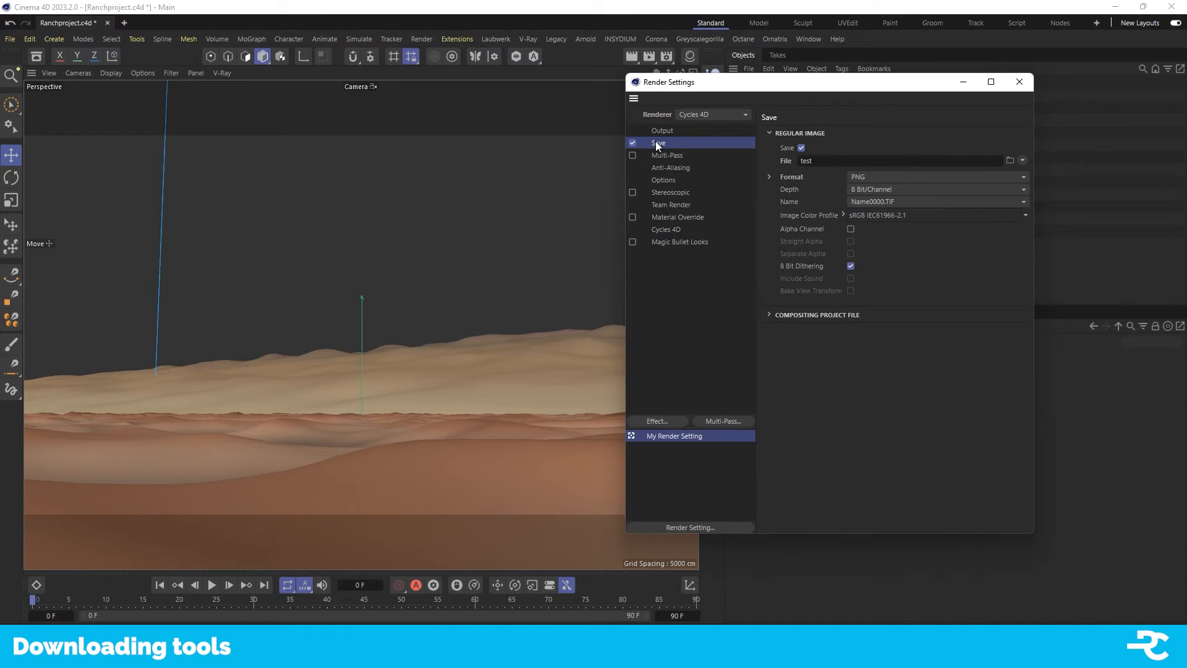
{"action": "left_click", "coordinate": [457, 39]}
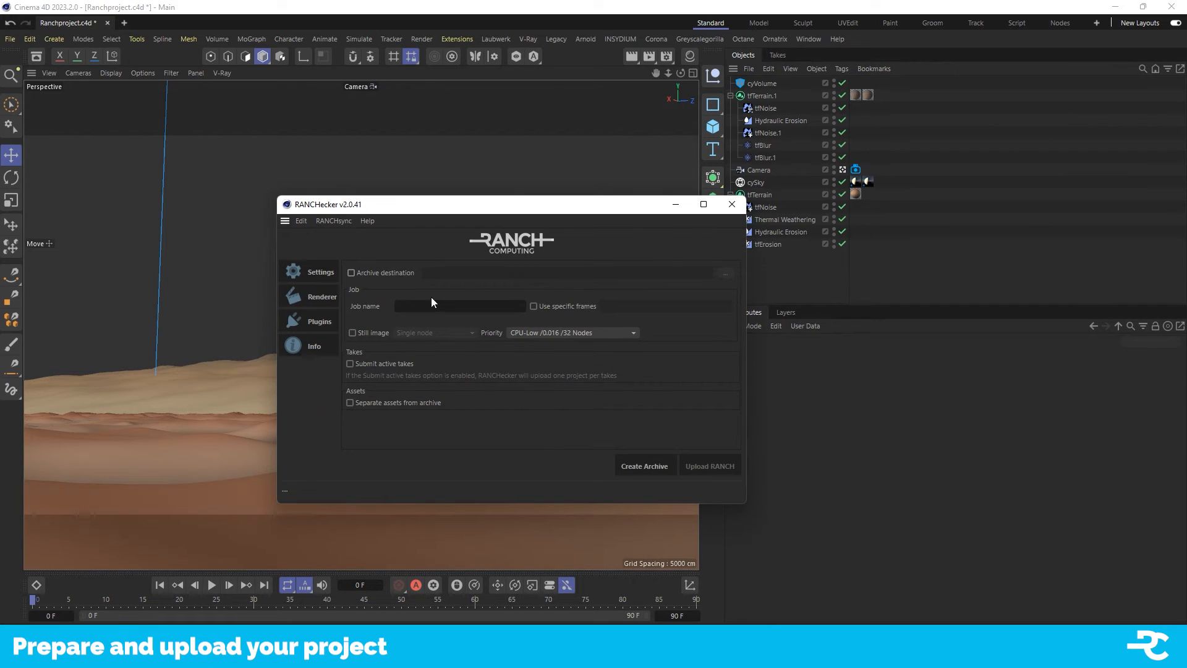
Create the Ranchproject.vuc archive in RANCHecker and upload it to RANCH as job 929044.
{"action": "left_click", "coordinate": [644, 466]}
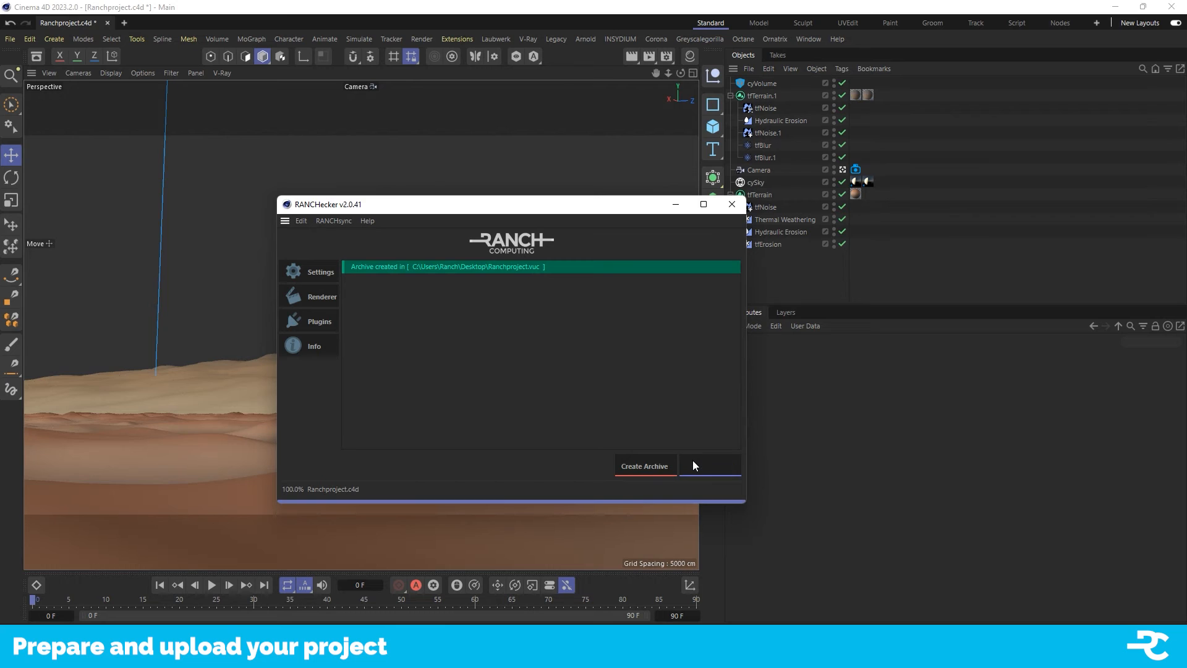
{"action": "left_click", "coordinate": [708, 466]}
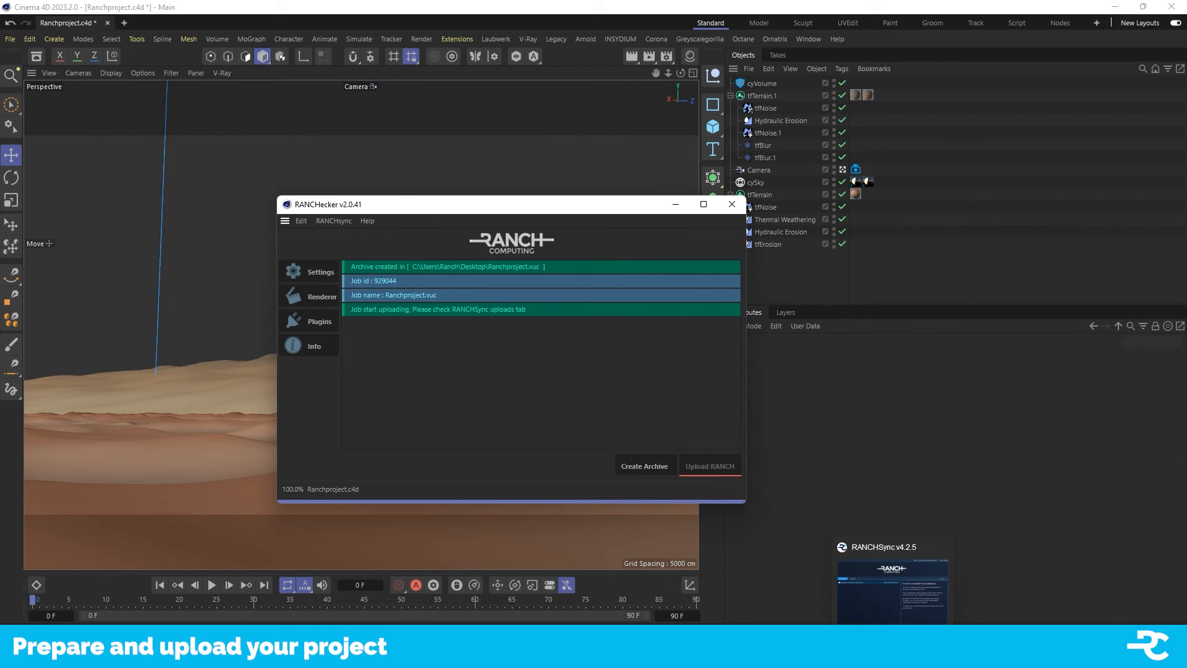